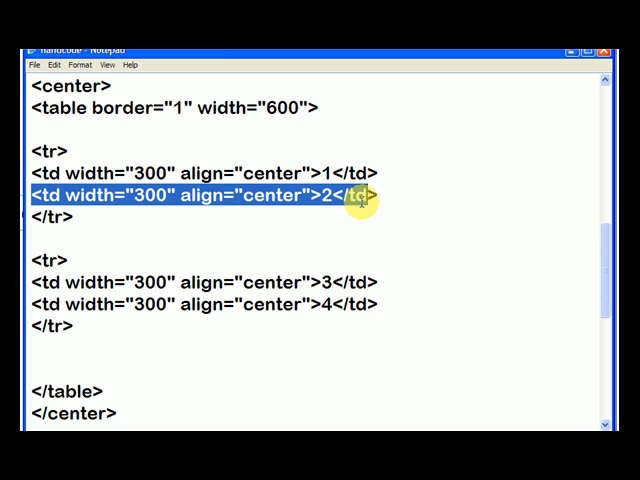
Copy the cell-2 <td> line so it can be duplicated as a third first-row cell.
right_click(370, 204)
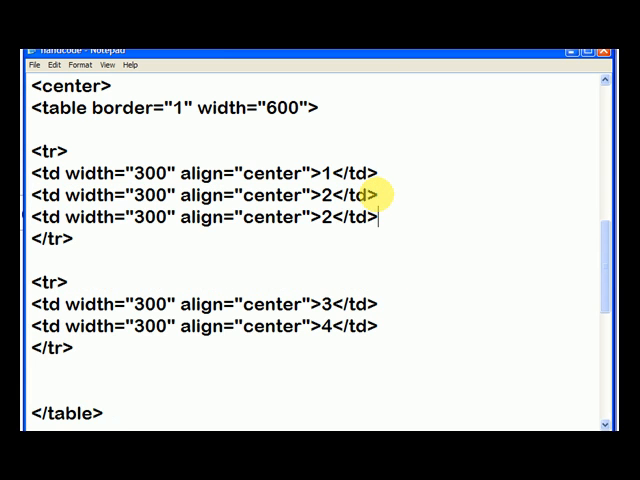
mouse_move(38, 218)
text(2)
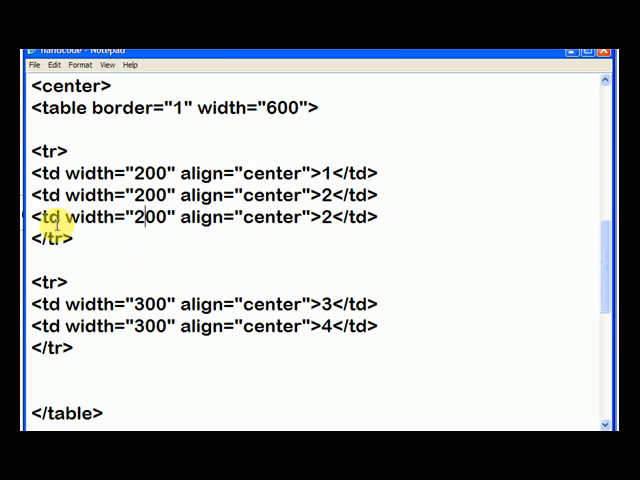
Duplicate a <td> line into the second row so it also has three cells.
drag(36, 304, 378, 326)
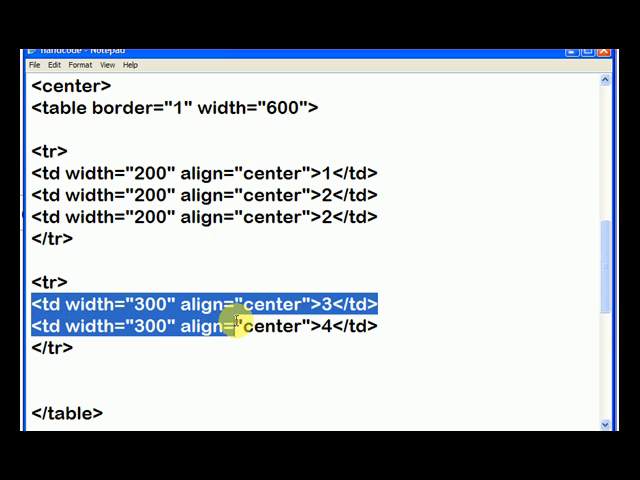
right_click(330, 304)
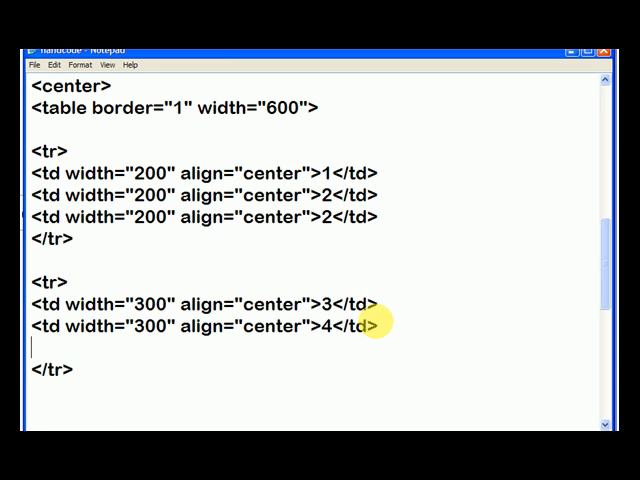
right_click(50, 356)
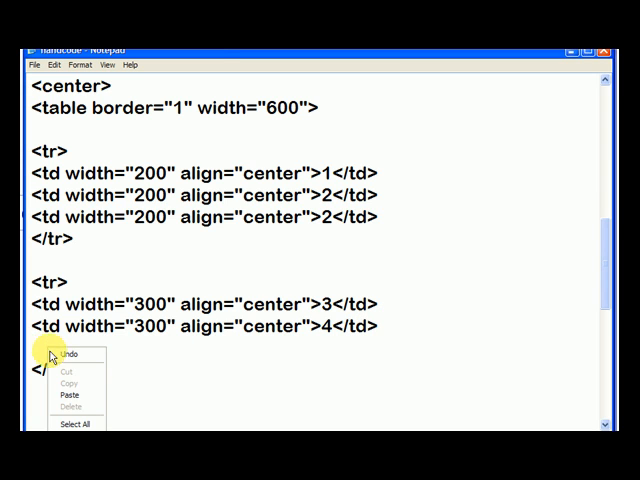
click(70, 396)
text(2)
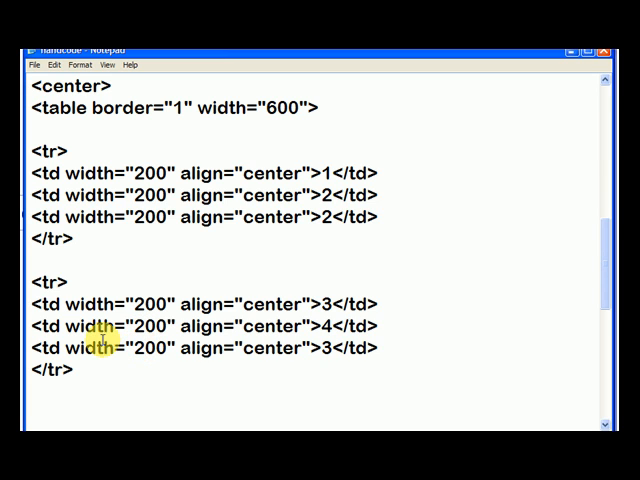
Set the cell widths to 200 and renumber the cells so the rows read 1-3 and 4-6.
double_click(284, 108)
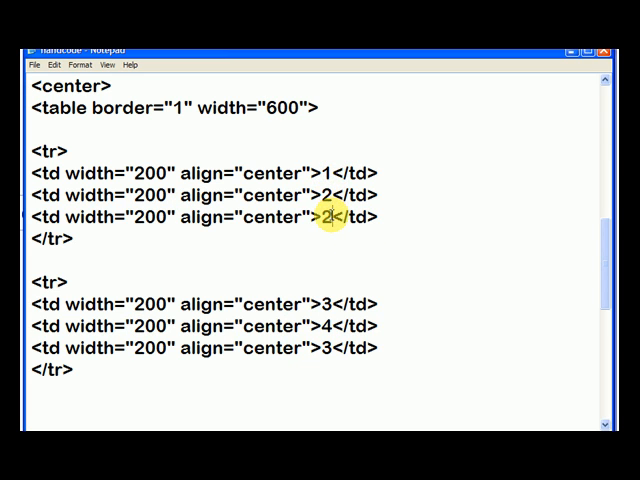
text(3)
click(204, 302)
text(4)
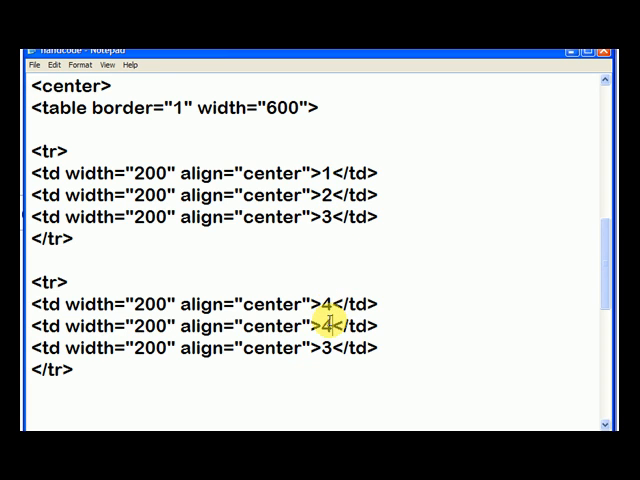
text(5)
click(204, 348)
text(6)
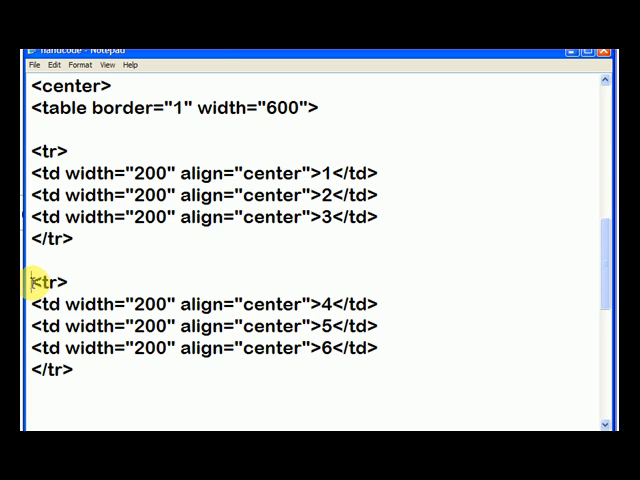
Duplicate the second <tr> block as a third row and renumber its cells 7, 8, 9.
drag(30, 280, 72, 368)
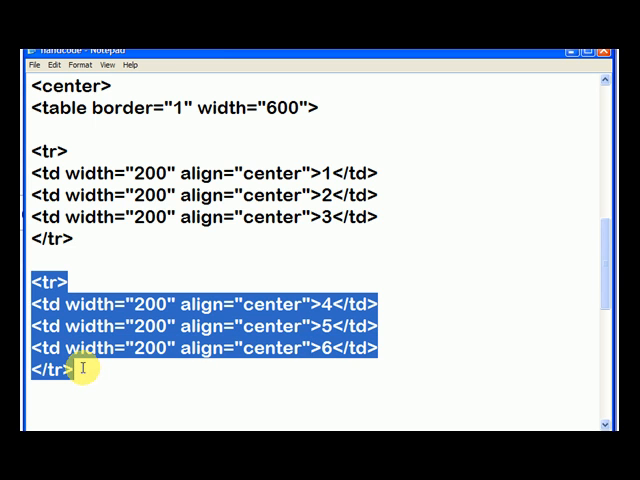
scroll(down, 3)
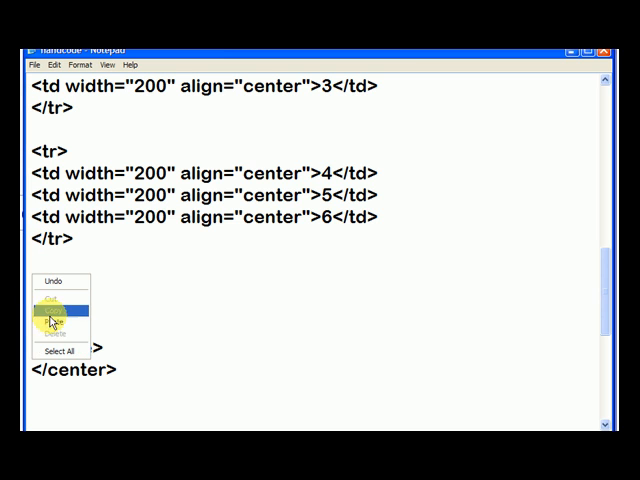
click(56, 318)
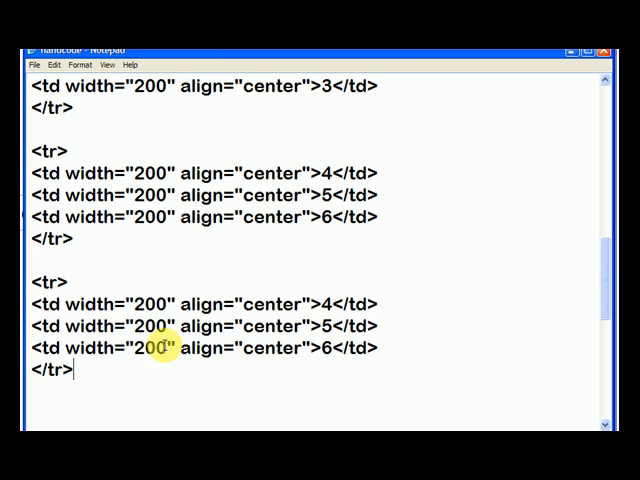
mouse_move(330, 246)
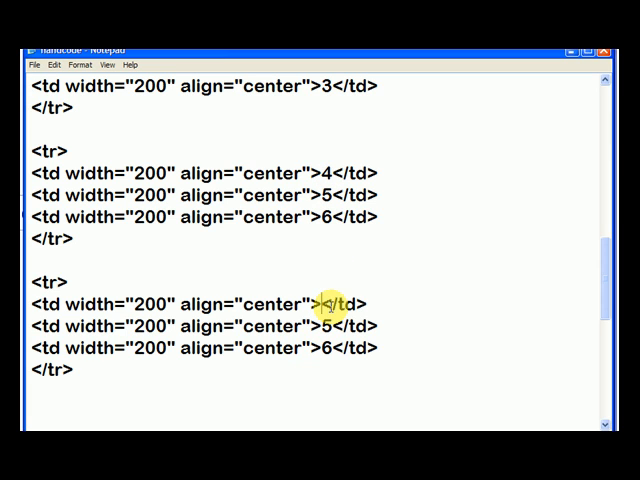
text(7)
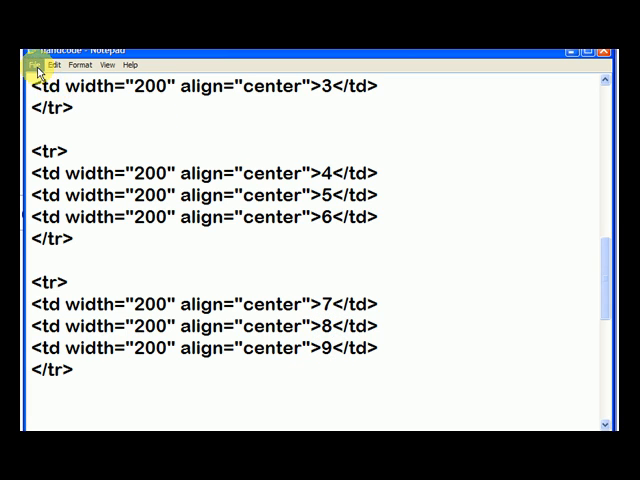
mouse_move(170, 264)
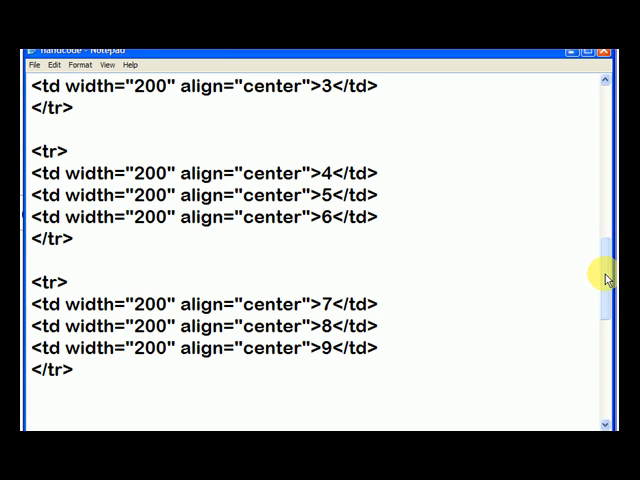
scroll(up, 3)
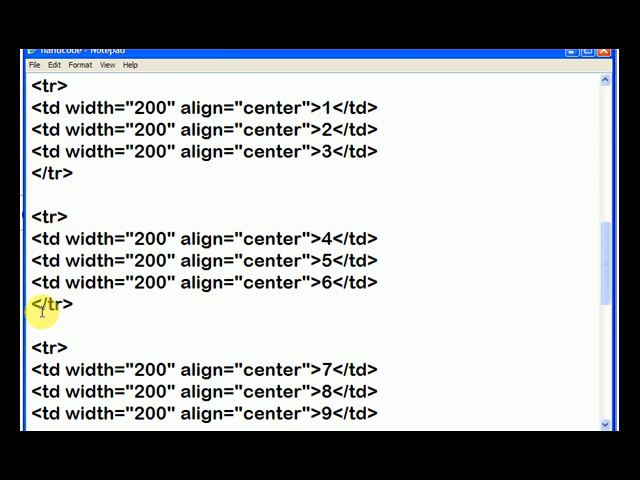
mouse_move(38, 108)
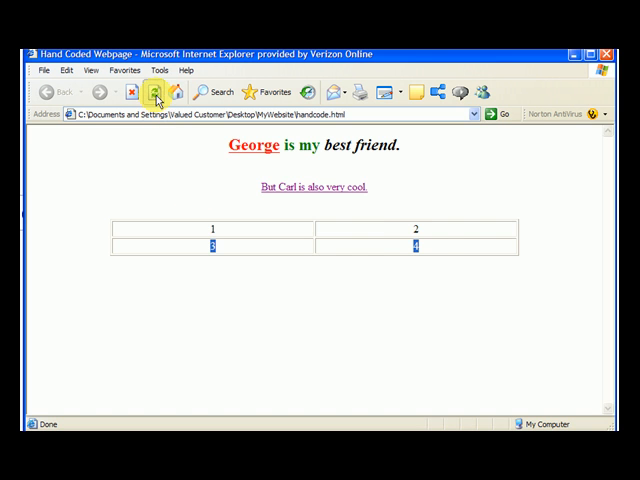
Refresh the page so the table renders as a 3x3 grid numbered 1 to 9.
click(156, 92)
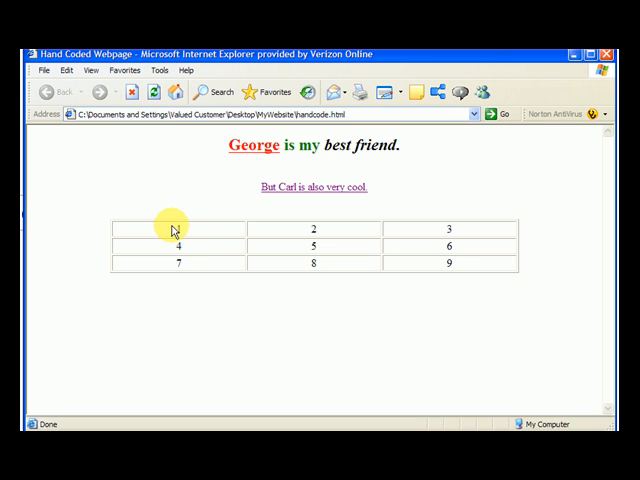
mouse_move(420, 248)
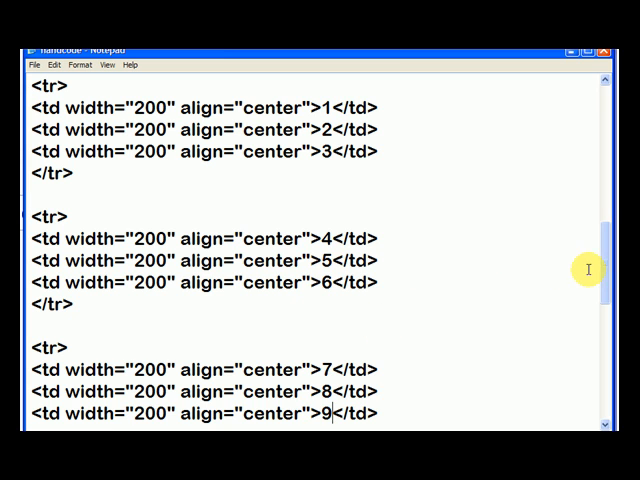
Add bordercolor="#0000FF" to the <table> tag between the border and width attributes.
scroll(up, 3)
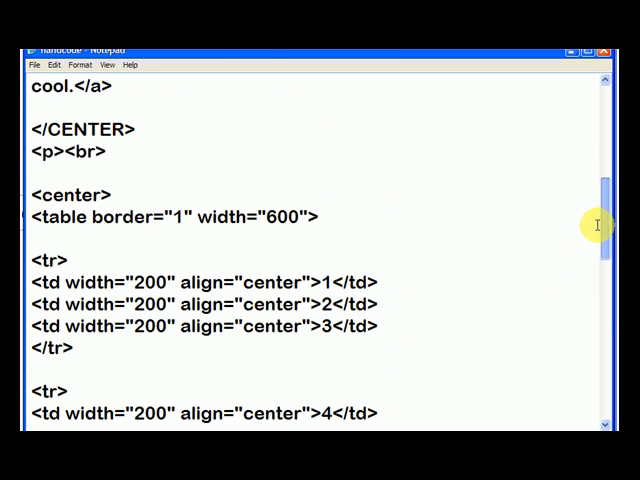
mouse_move(310, 216)
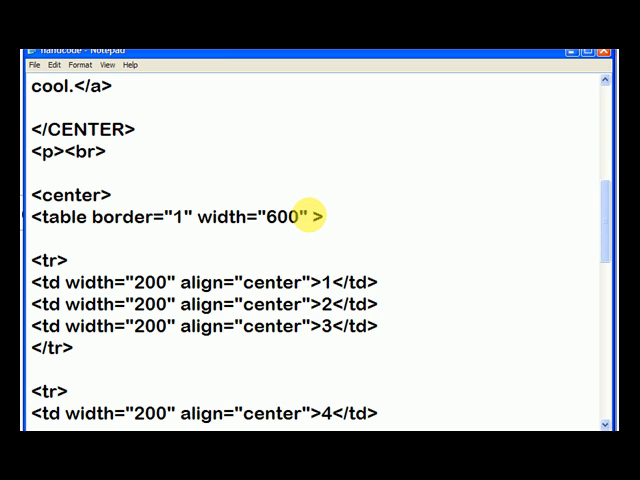
mouse_move(256, 202)
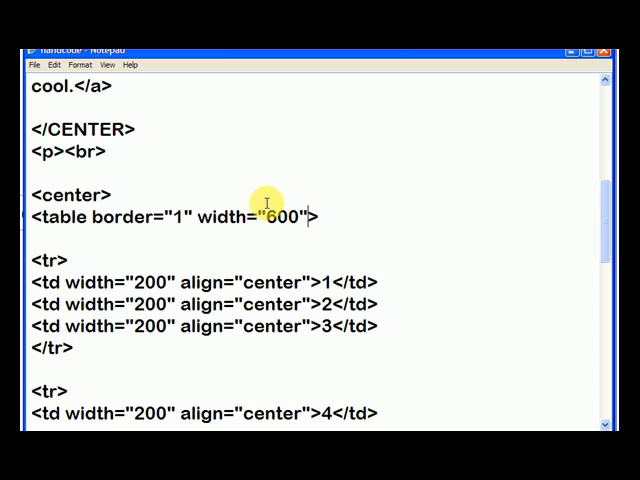
mouse_move(208, 216)
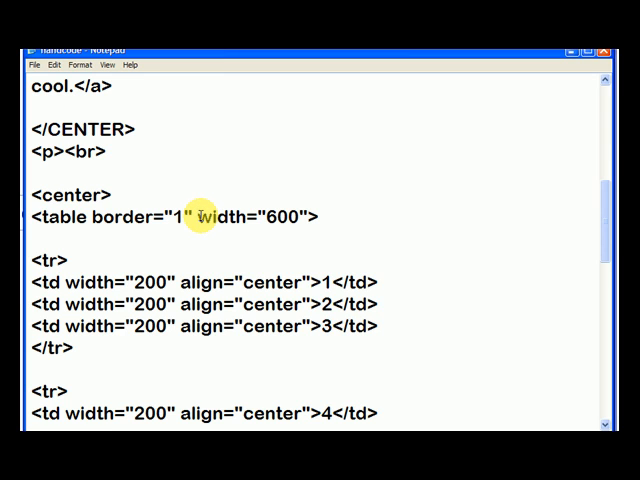
text(bor)
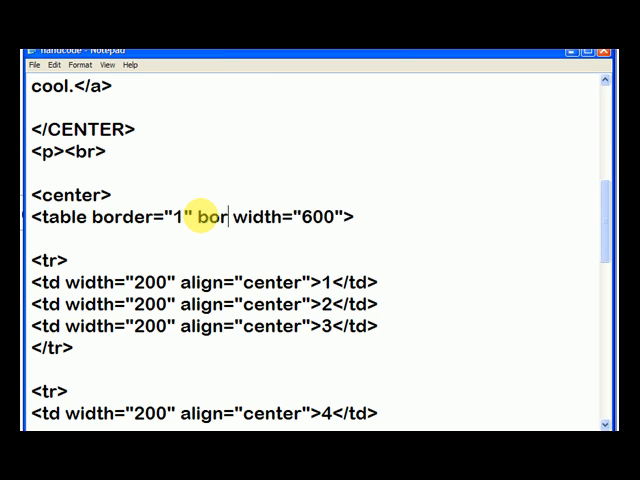
text(dercolor)
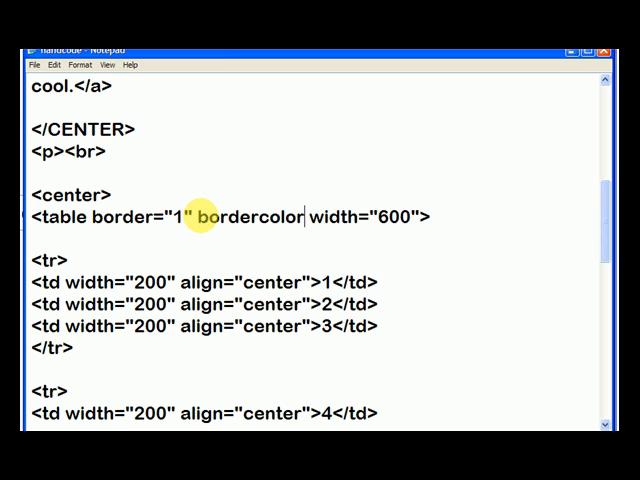
text(="")
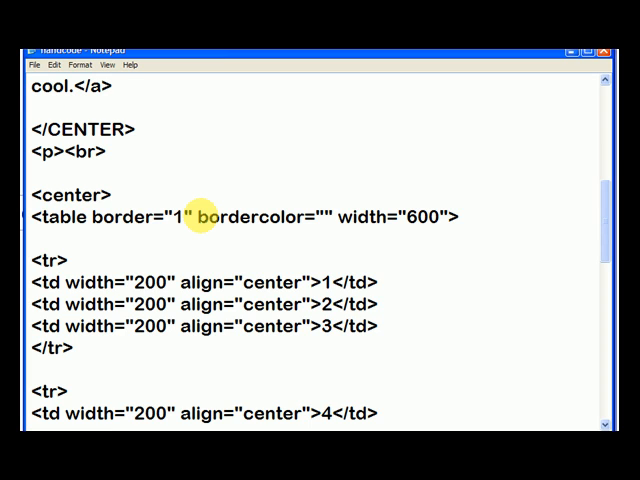
text(#)
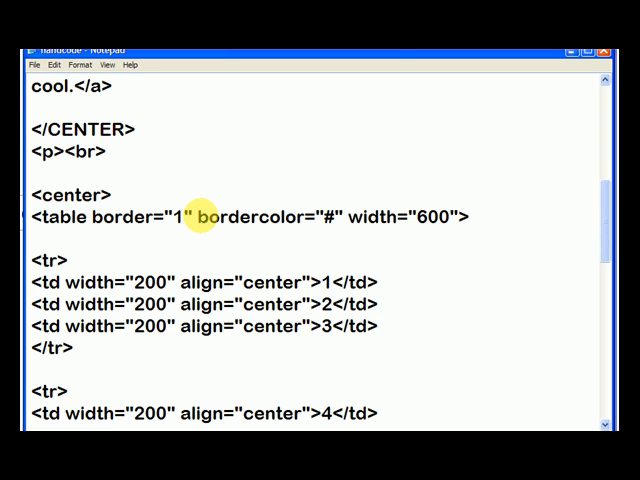
text(00)
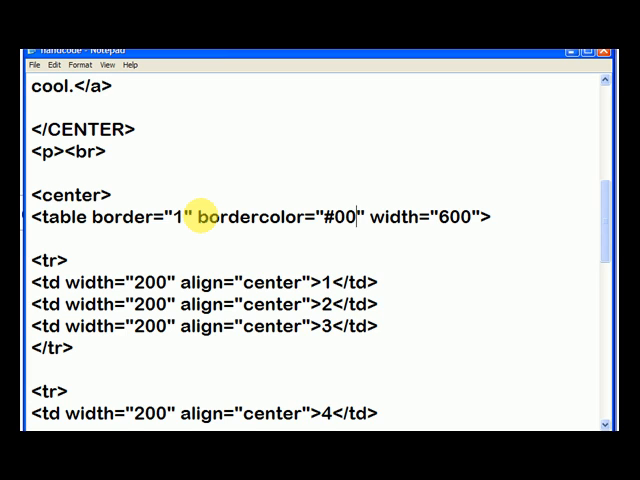
text(0)
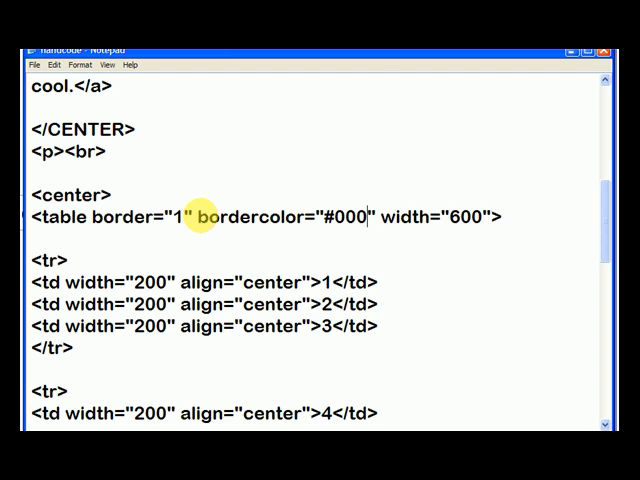
text(0)
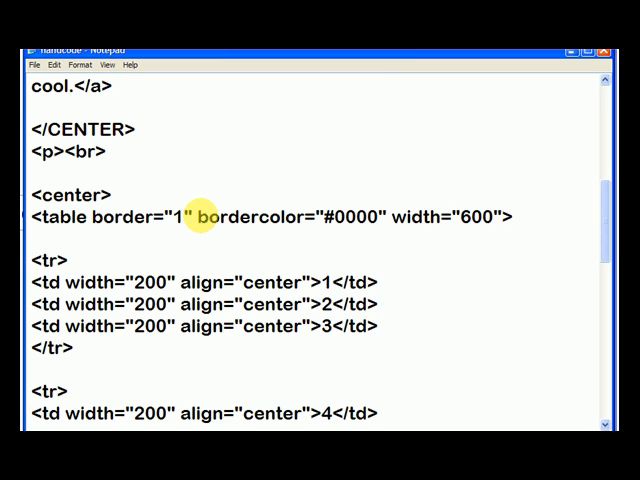
text(FF)
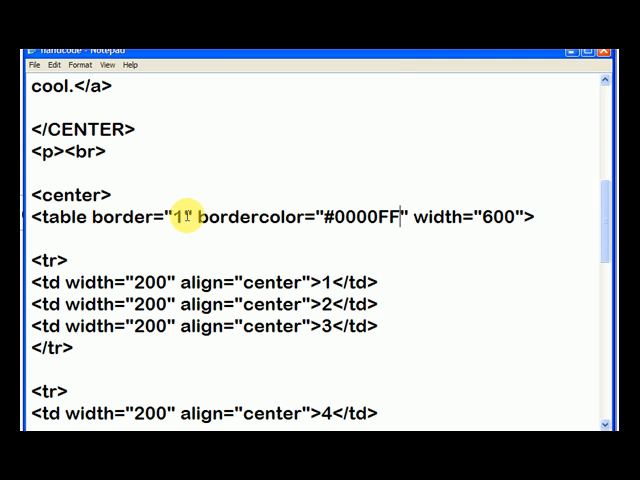
Switch to Internet Explorer to preview the table's new blue border.
click(40, 64)
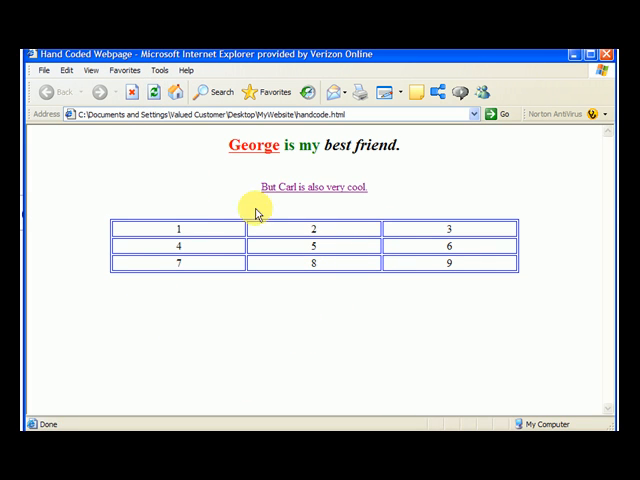
mouse_move(344, 252)
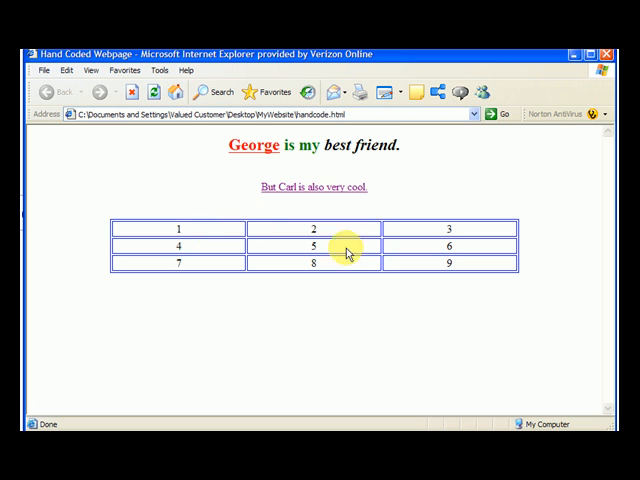
mouse_move(132, 248)
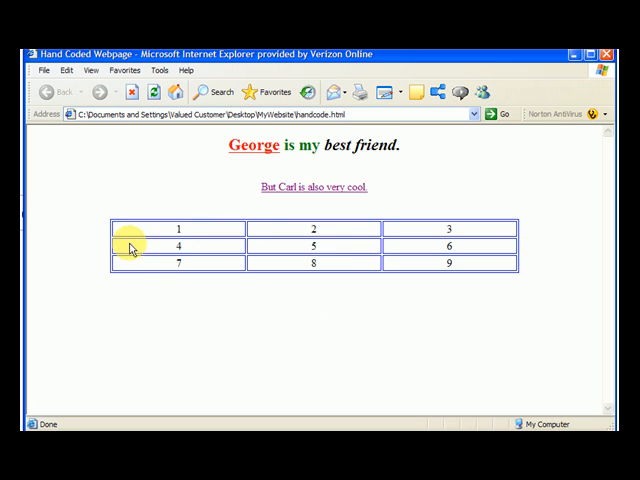
mouse_move(112, 274)
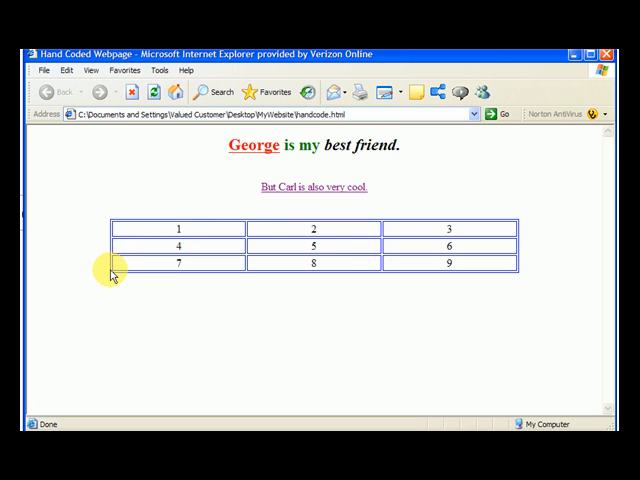
mouse_move(532, 280)
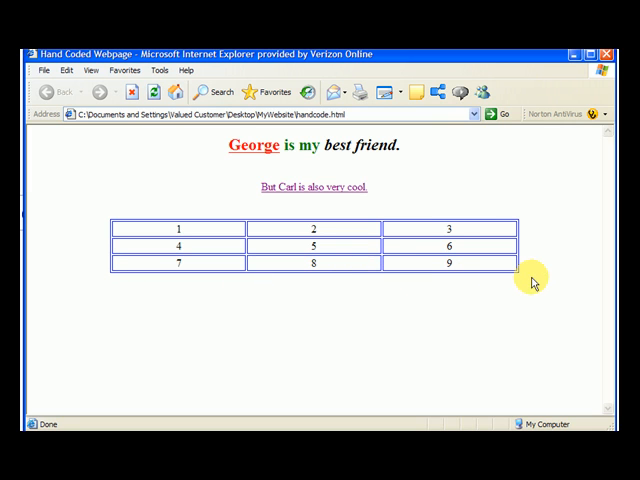
mouse_move(110, 236)
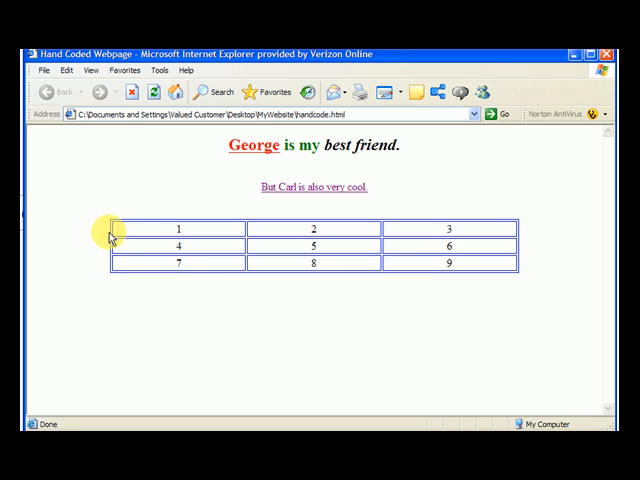
mouse_move(212, 246)
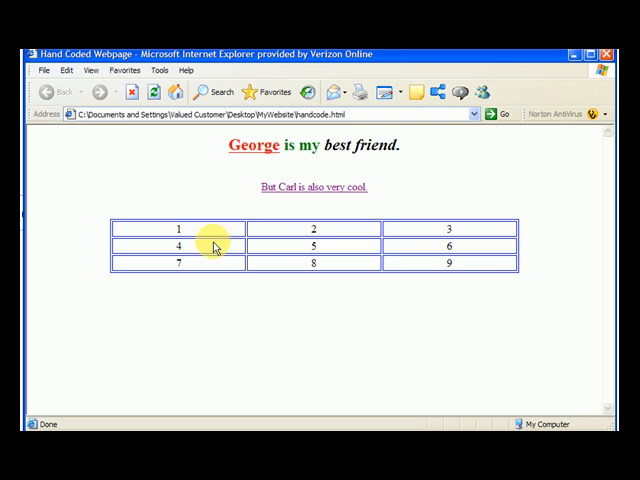
mouse_move(280, 252)
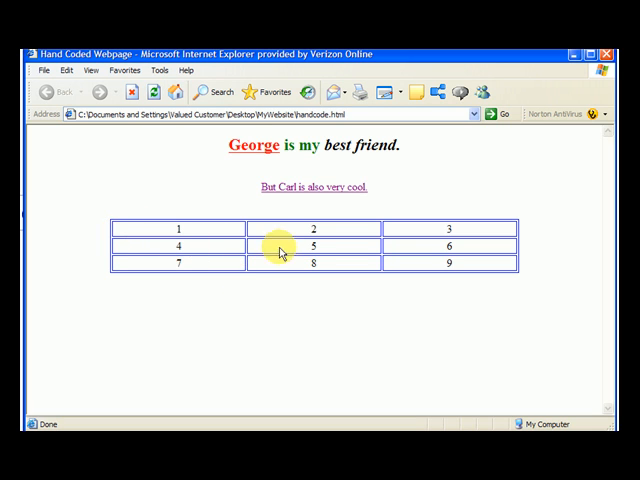
mouse_move(228, 258)
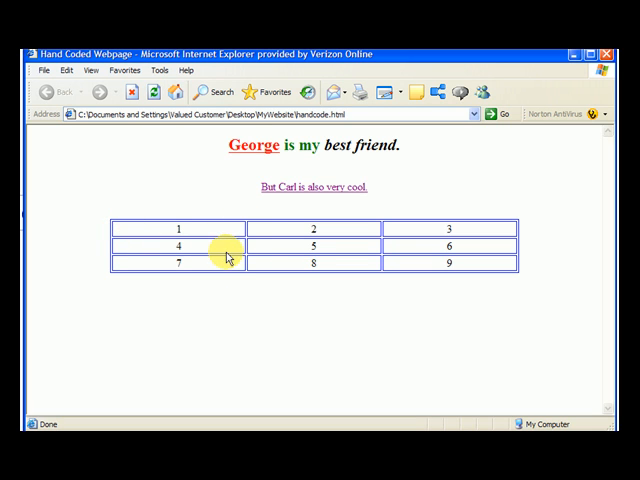
mouse_move(146, 220)
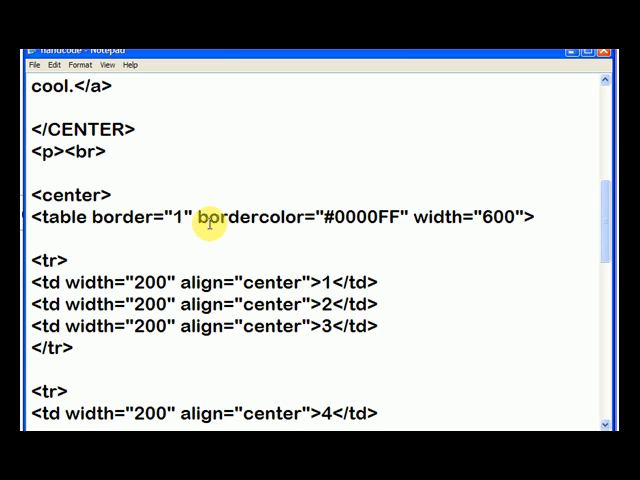
mouse_move(176, 240)
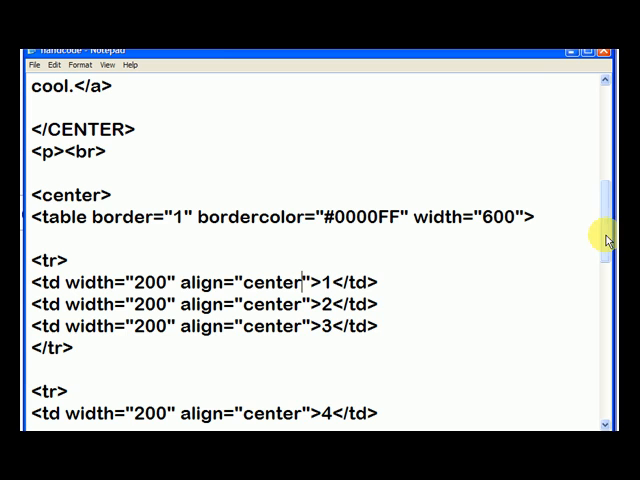
Copy the bordercolor attribute and paste it into cell 5's <td> tag for a green border.
scroll(down, 3)
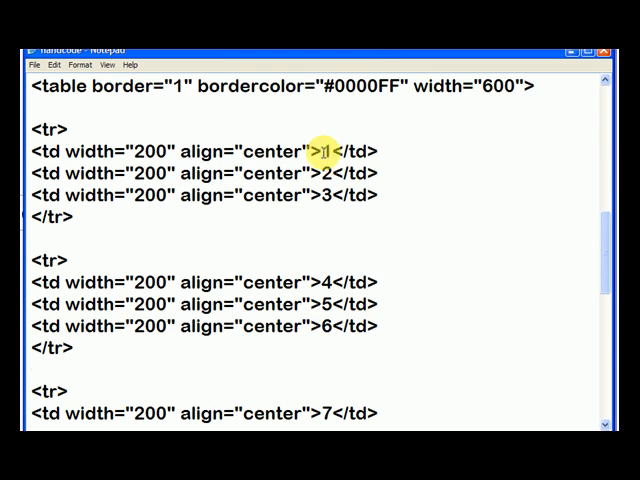
double_click(290, 86)
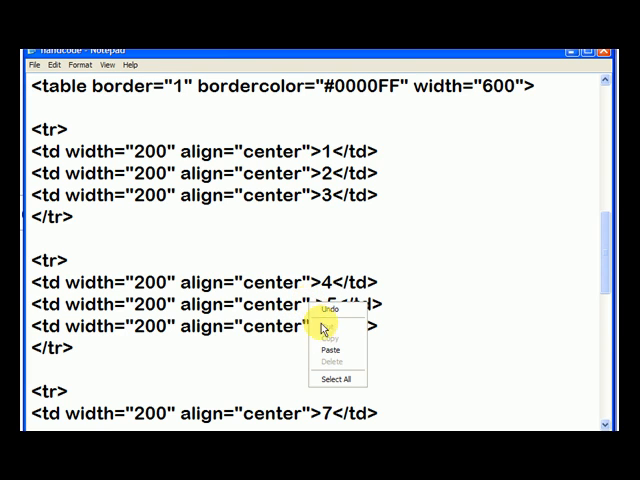
click(330, 348)
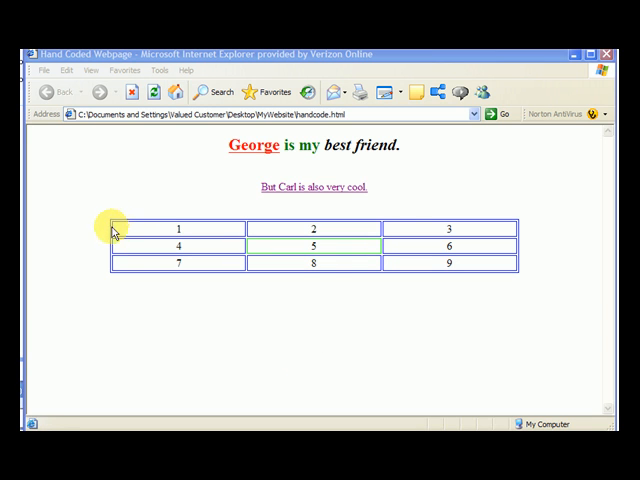
mouse_move(88, 224)
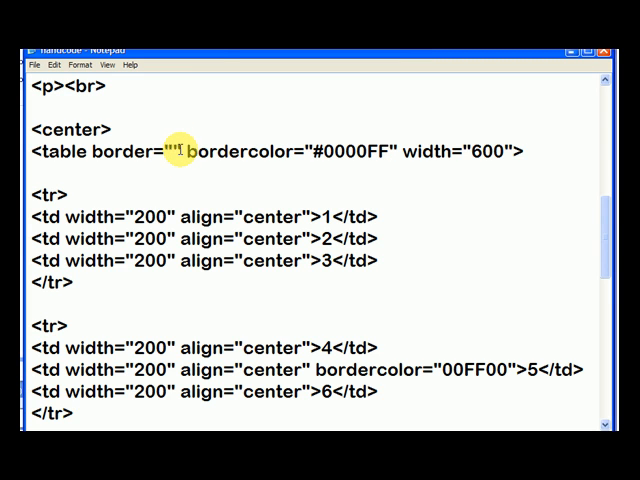
text(9)
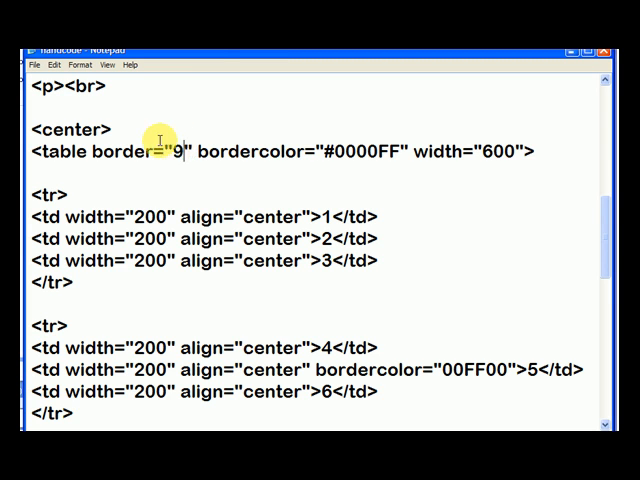
mouse_move(156, 196)
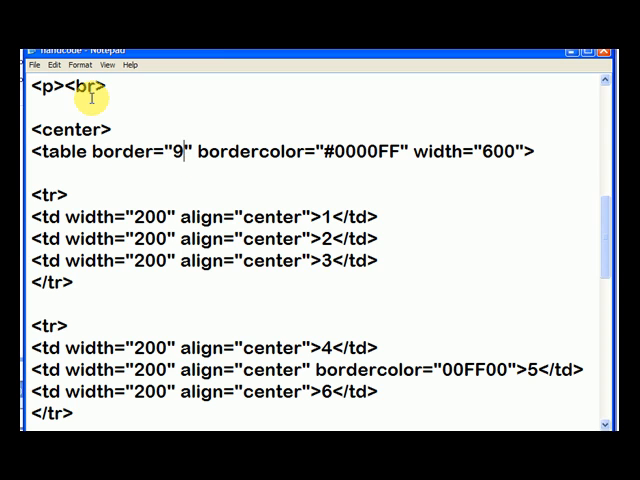
click(40, 64)
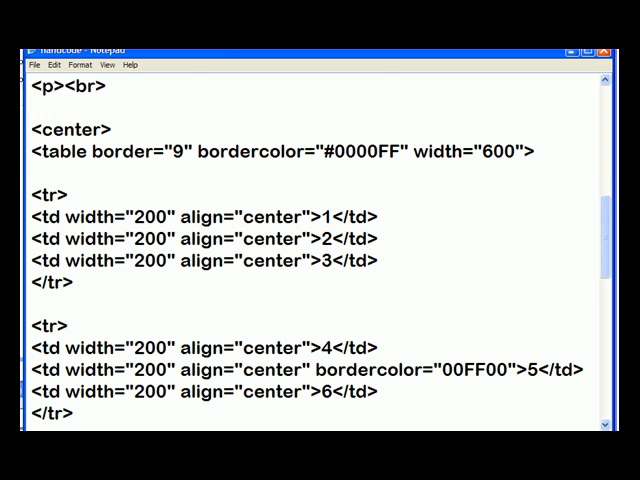
Refresh Internet Explorer to show the thick blue border with cell 5 outlined in green.
click(156, 92)
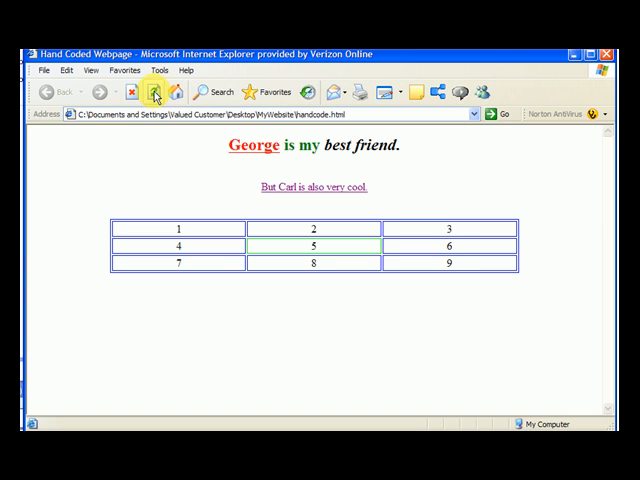
click(152, 92)
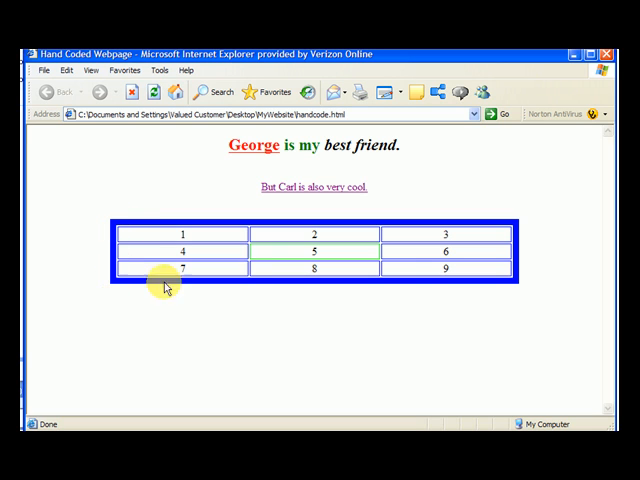
mouse_move(522, 222)
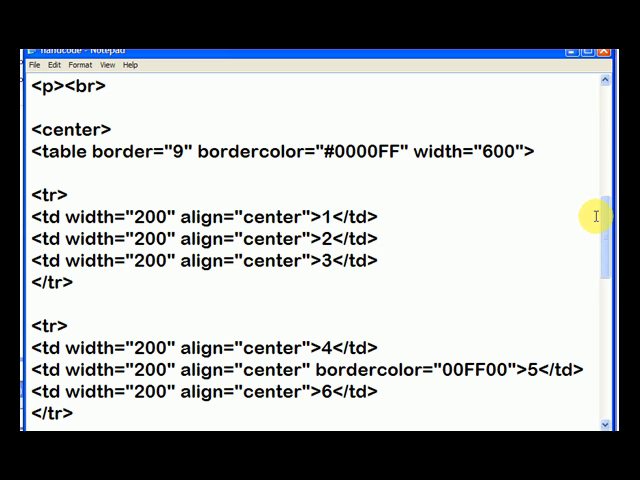
Replace the 9 in the last <td> with sample sentences beginning "This is cell #9.".
scroll(down, 3)
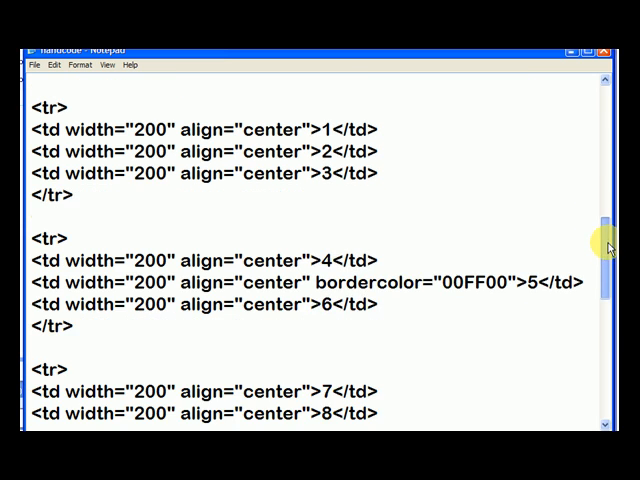
scroll(down, 3)
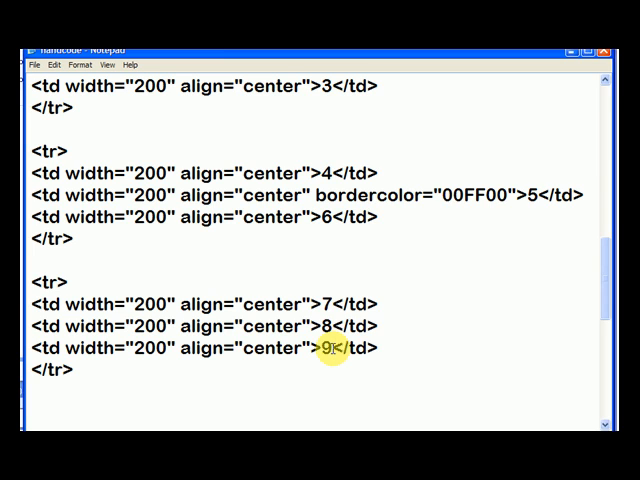
text(This)
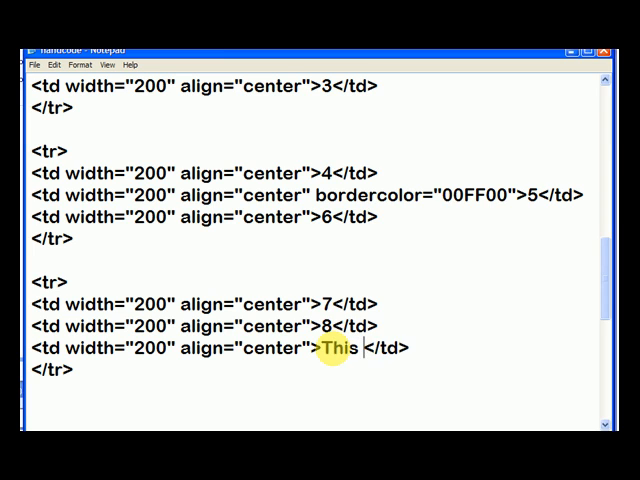
text(is cell)
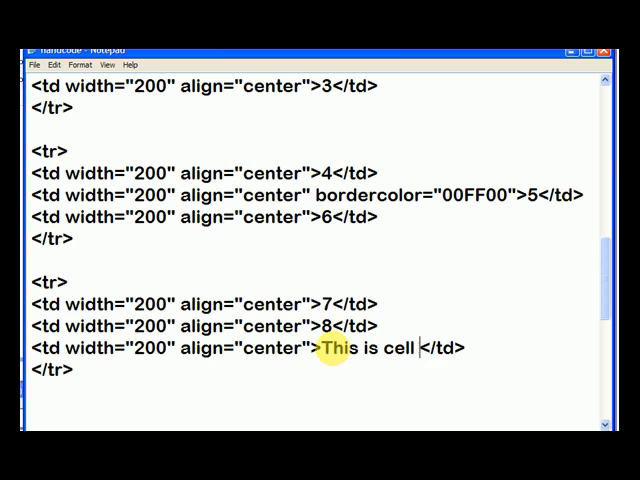
text(#9.  Let)
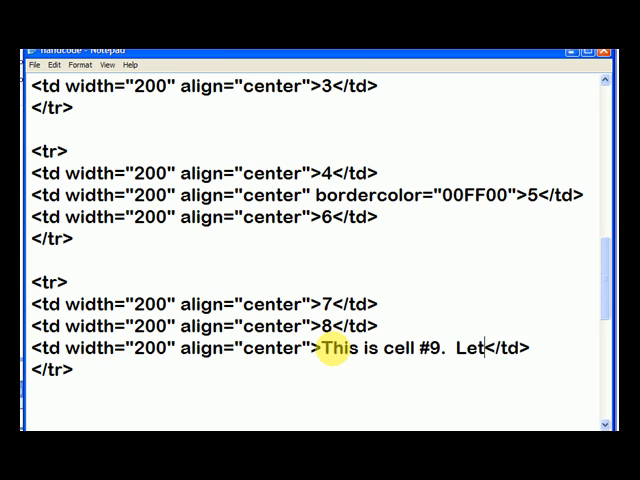
text('s type some)
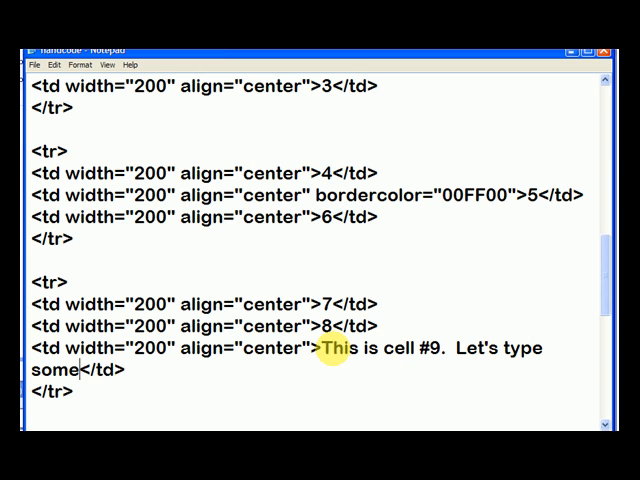
text(thing in here to)
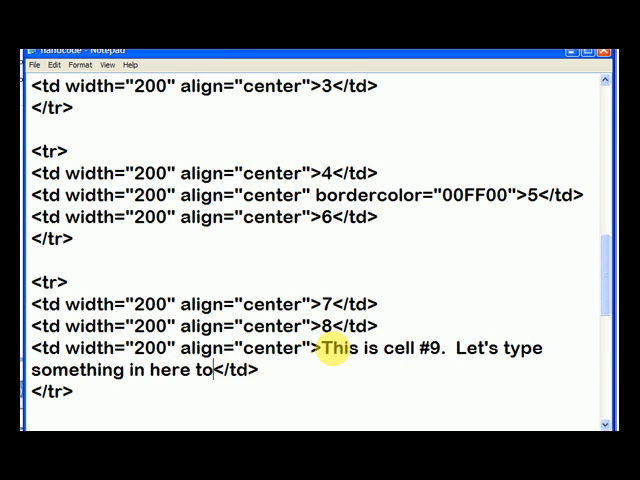
text(see what it)
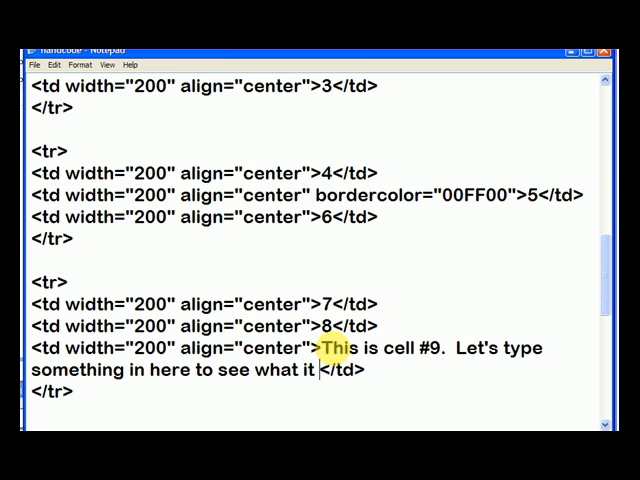
text(looks like.  Just to)
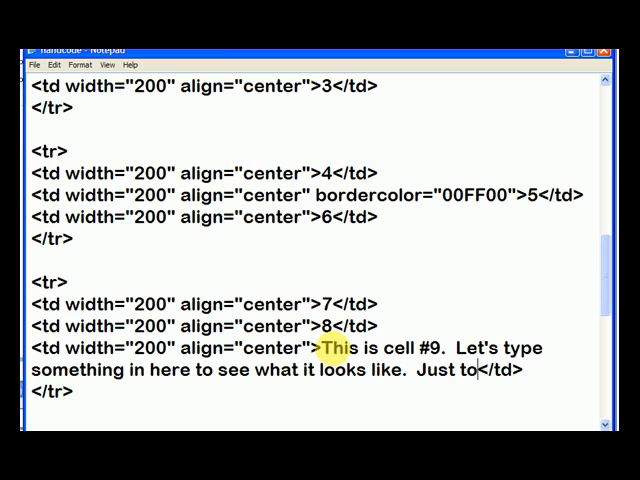
text(have a good example l)
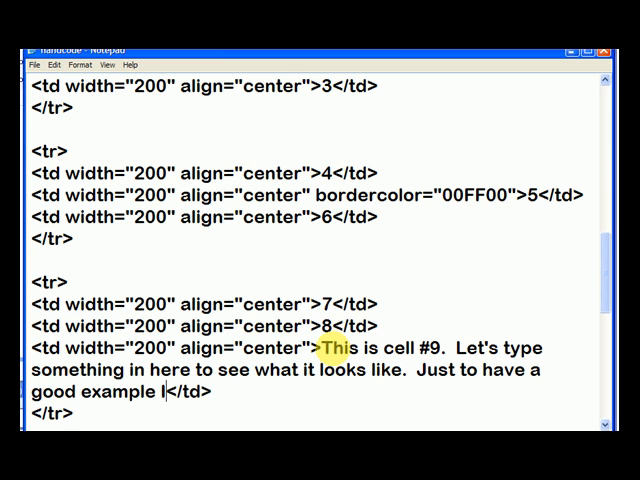
text('ll type this last sentence.)
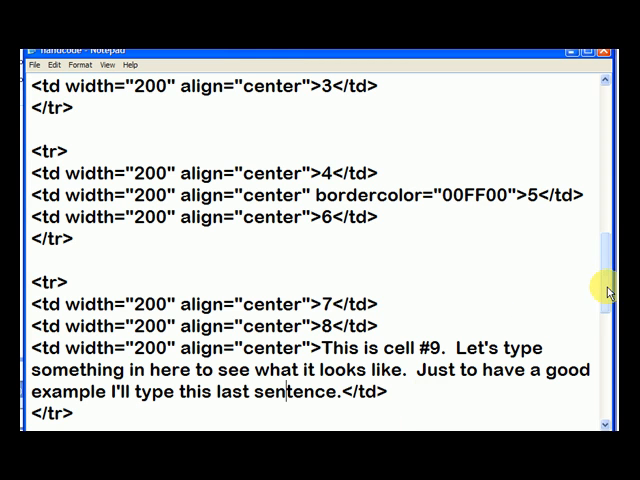
Change the last <td>'s align="center" to align="left".
scroll(down, 3)
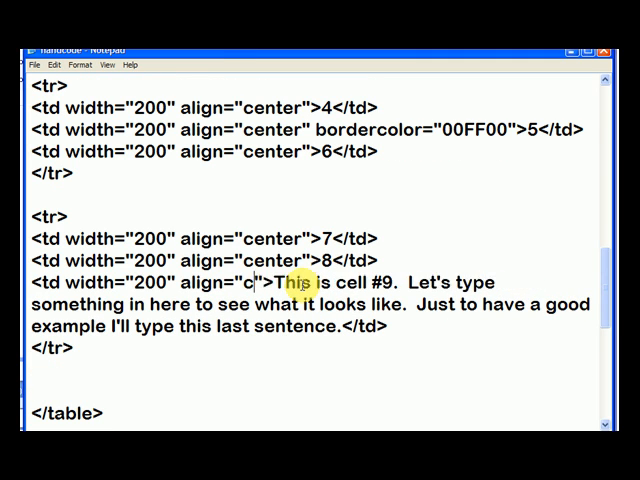
text(left)
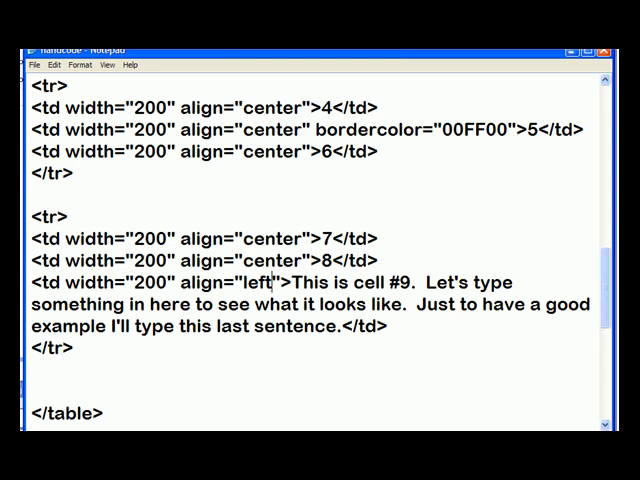
Add cellpadding="10" to the table tag and head to File to save.
scroll(up, 3)
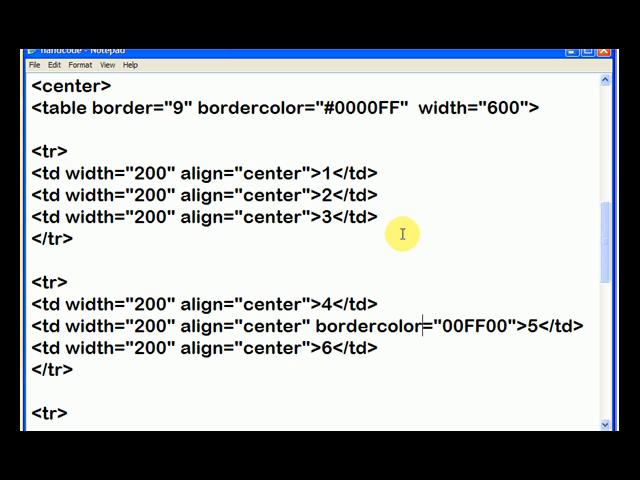
mouse_move(68, 110)
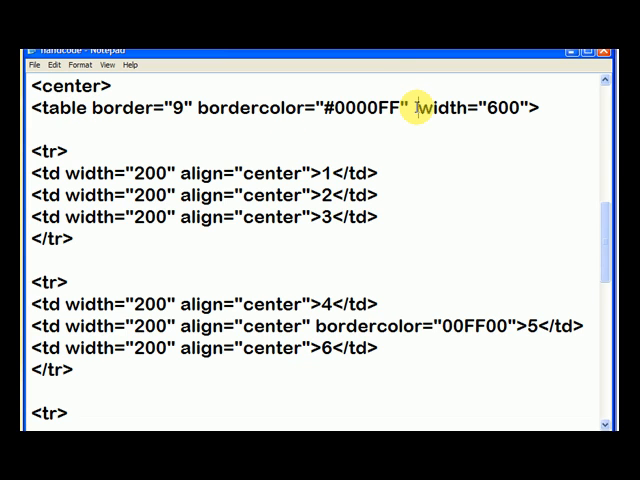
text(cellpadding="" width="600">)
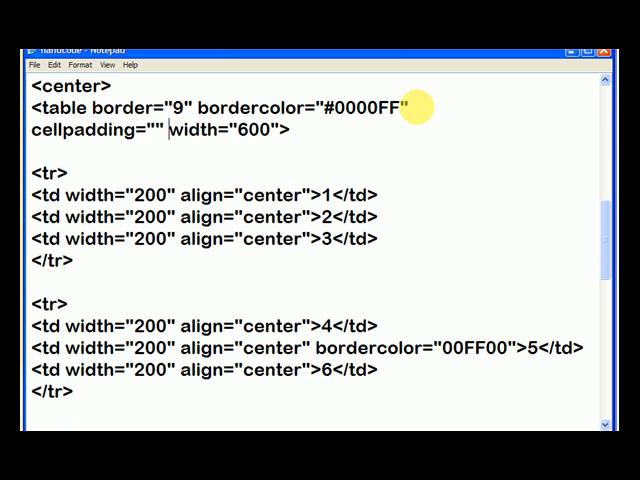
text(10)
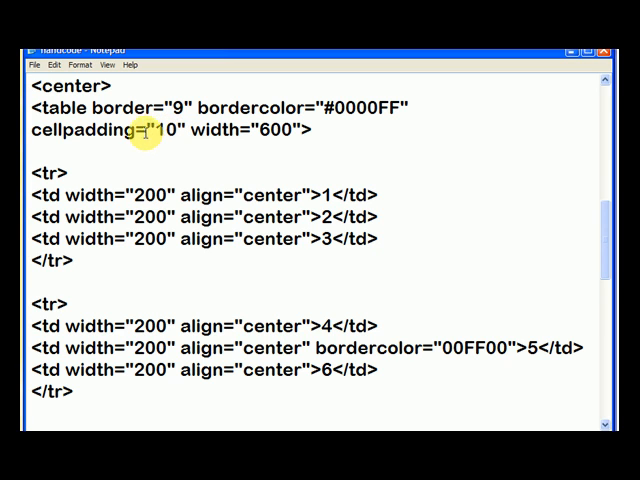
click(40, 64)
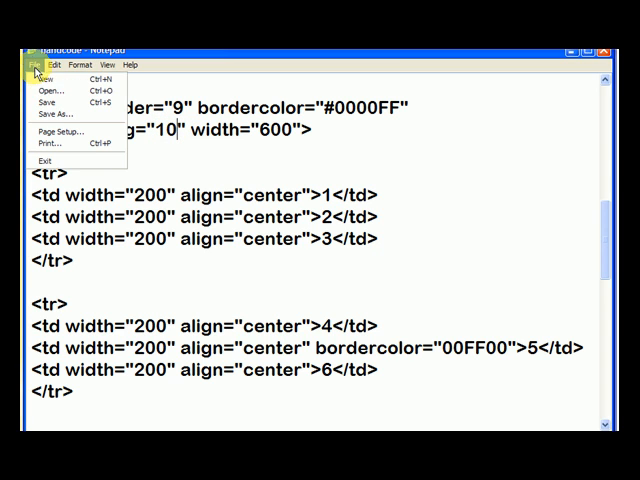